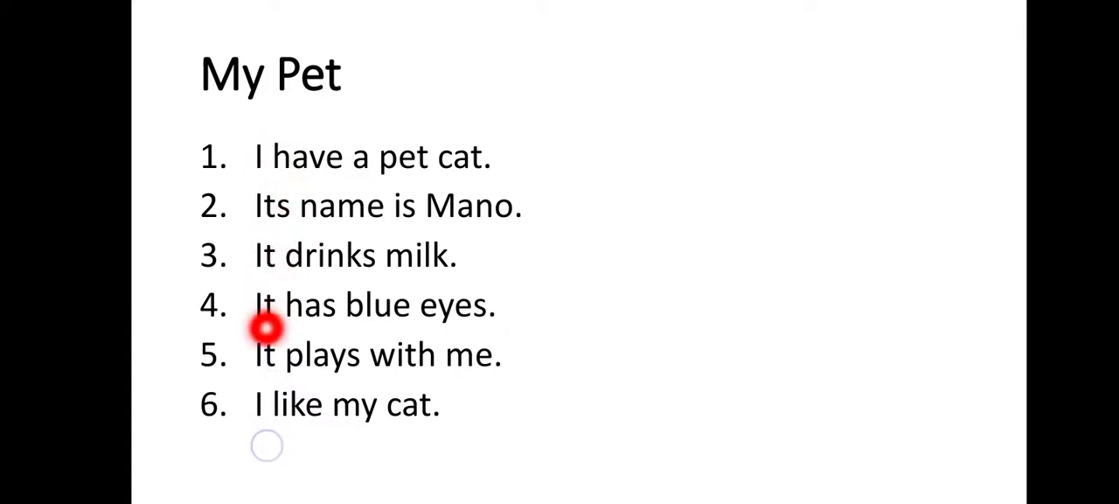
mouse_move(423, 255)
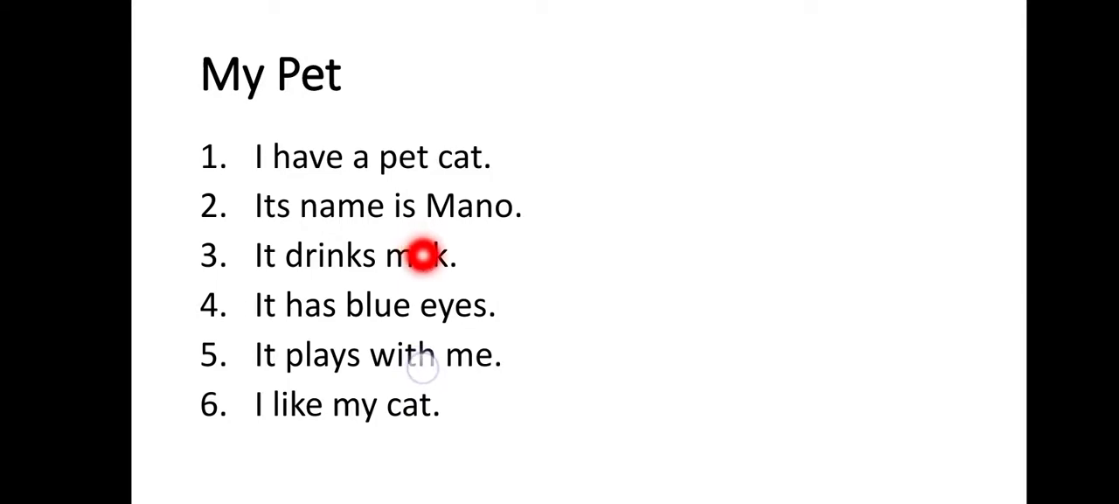